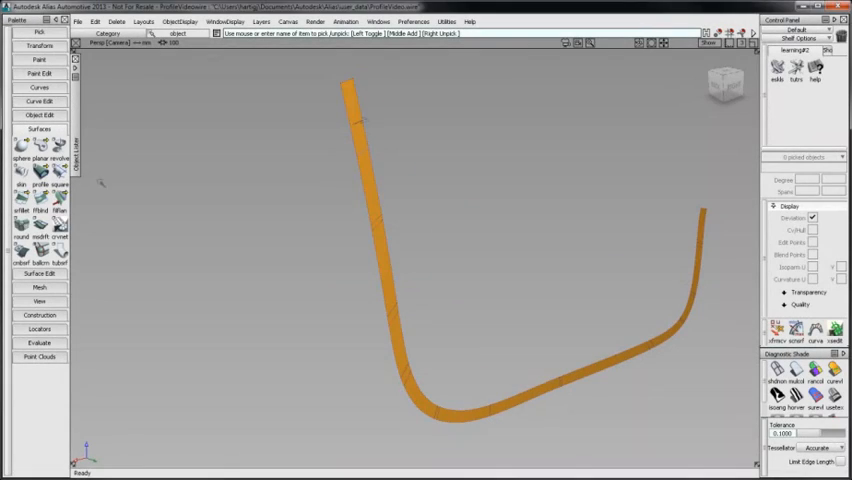
Step: Open the Surfaces > Swept Surfaces > Profile option box for the flange seal
left_click(39, 130)
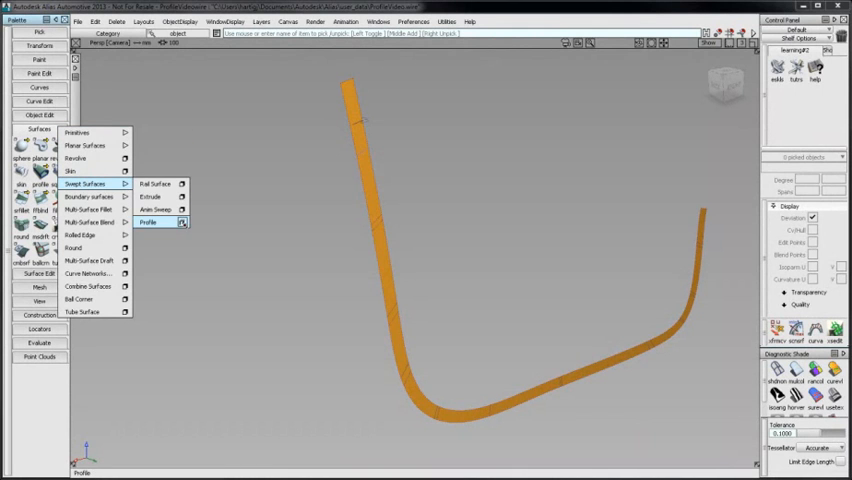
left_click(148, 222)
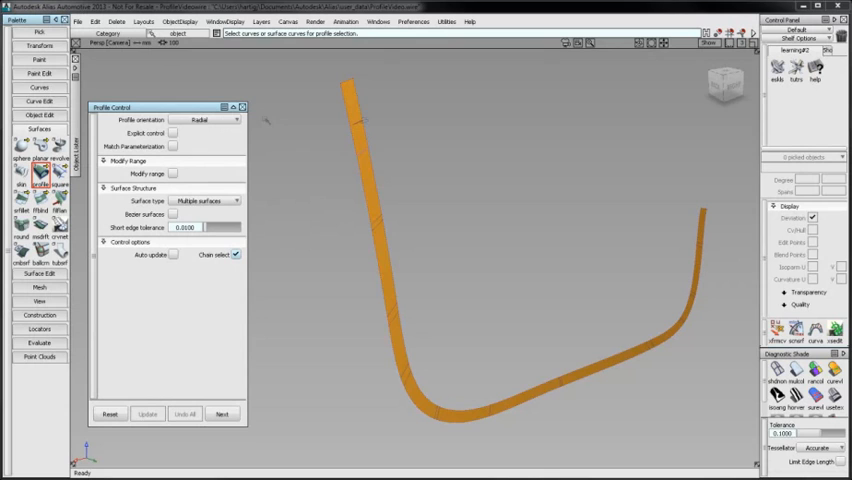
Step: Keep Radial profile orientation and pick the seal cross-section curve on the flange
left_click(205, 119)
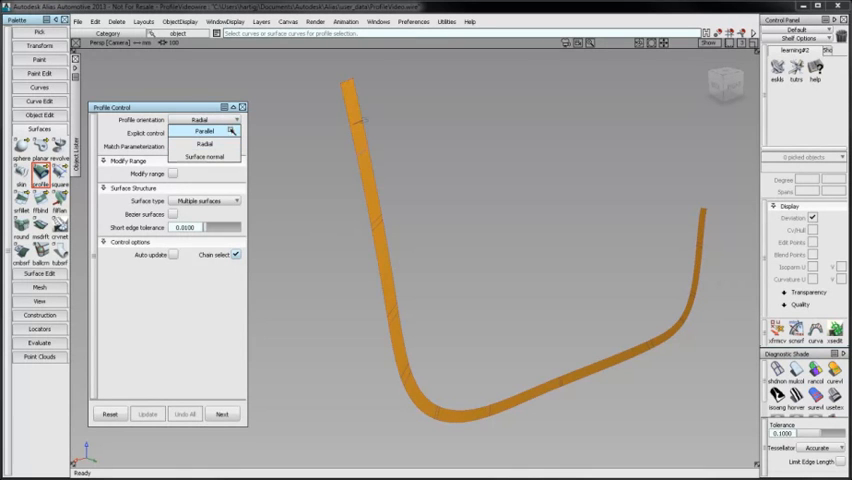
left_click(205, 132)
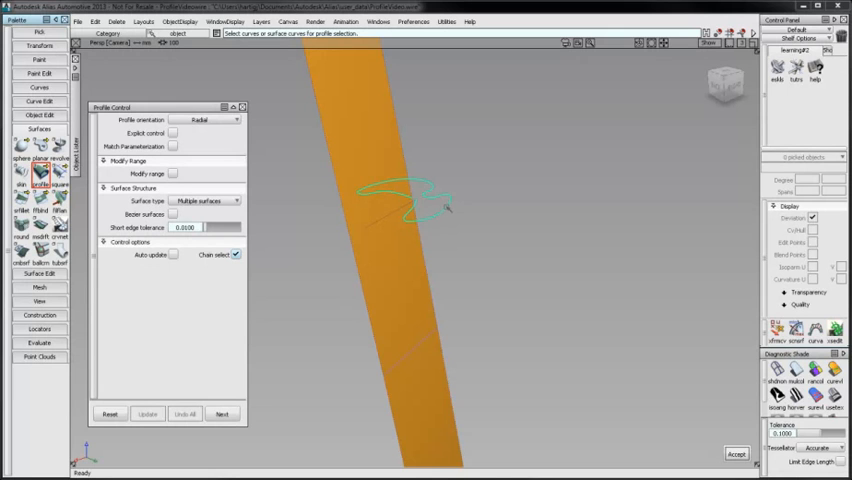
left_click(410, 200)
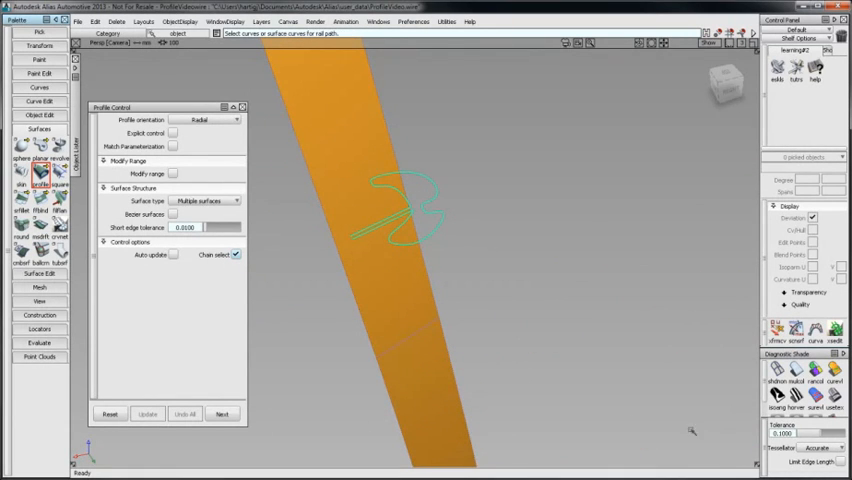
mouse_move(556, 307)
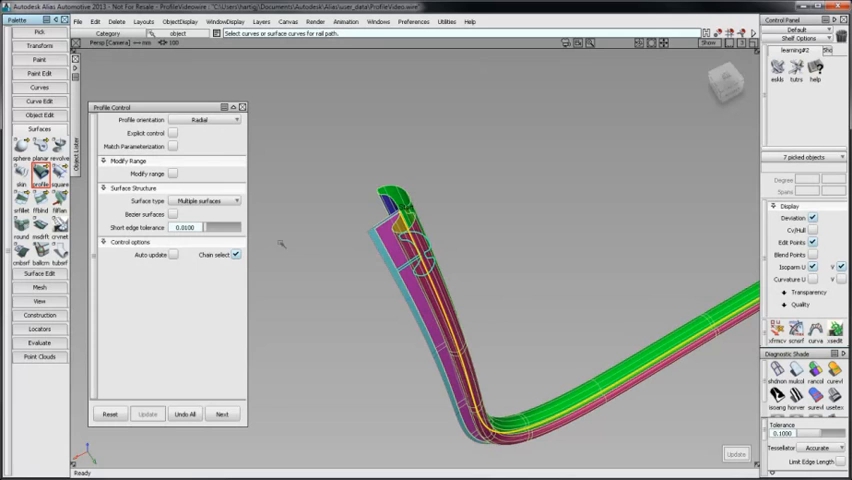
Step: Enable Modify range and drag the sweep start to about 0.0856 along the rail
left_click(172, 214)
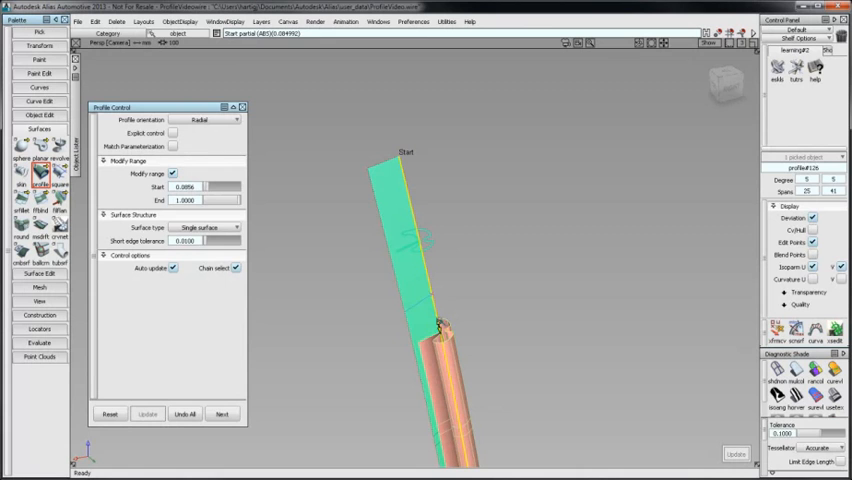
left_click_drag(438, 325, 433, 291)
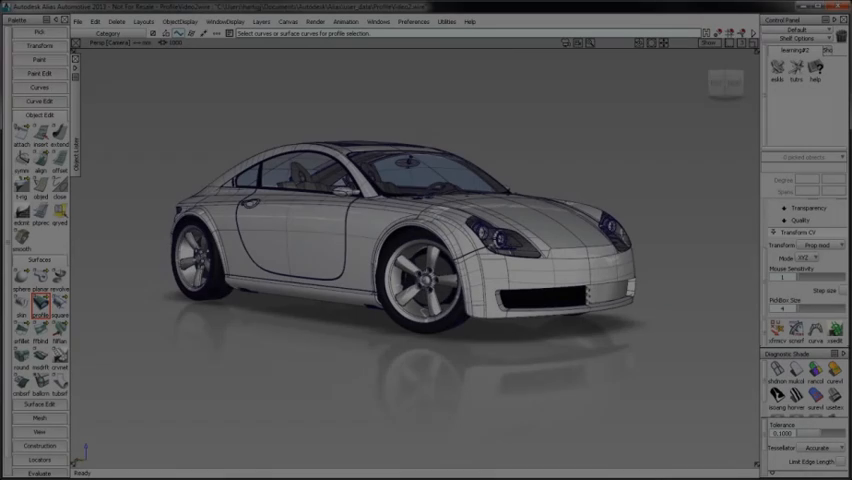
Step: Start a Parallel-oriented profile sweep and pick a grille bar profile in the fascia
left_click(40, 314)
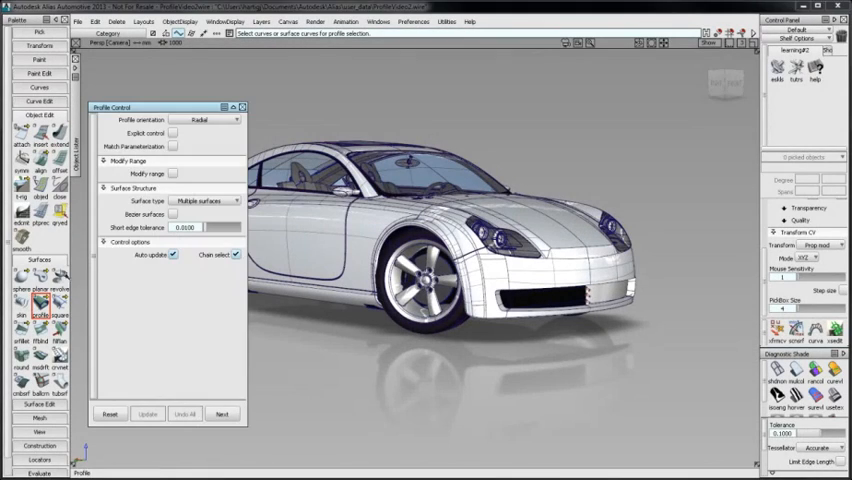
left_click(207, 119)
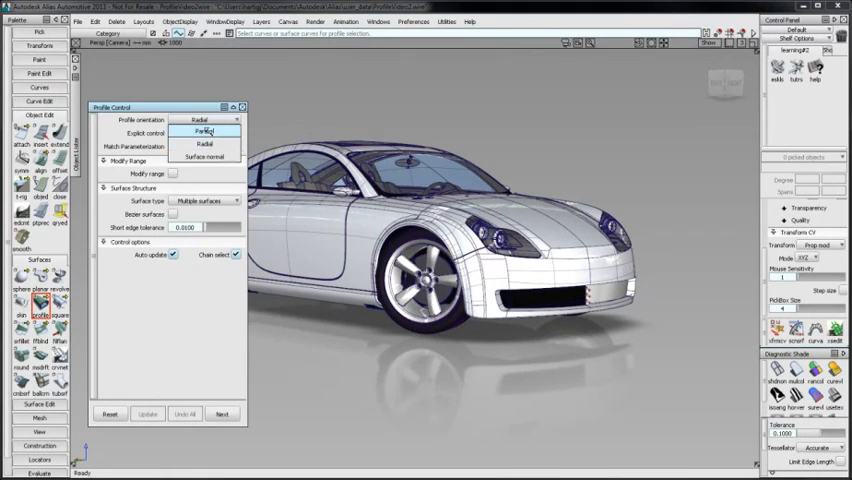
left_click(205, 131)
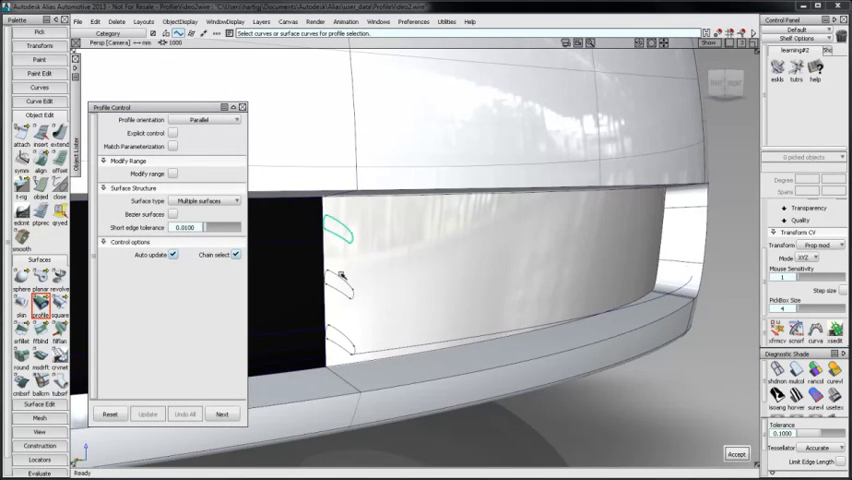
left_click(345, 295)
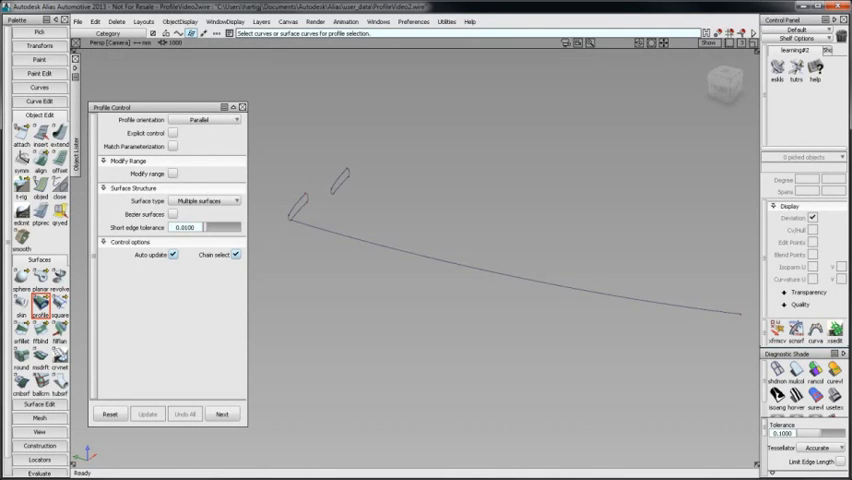
Step: Sweep the grille bar along the rail, then switch orientation to Radial for comparison
left_click(300, 207)
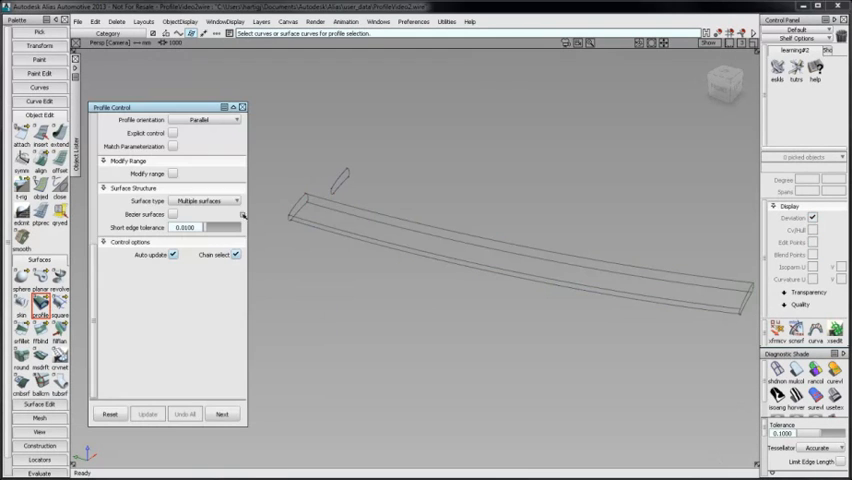
left_click(212, 119)
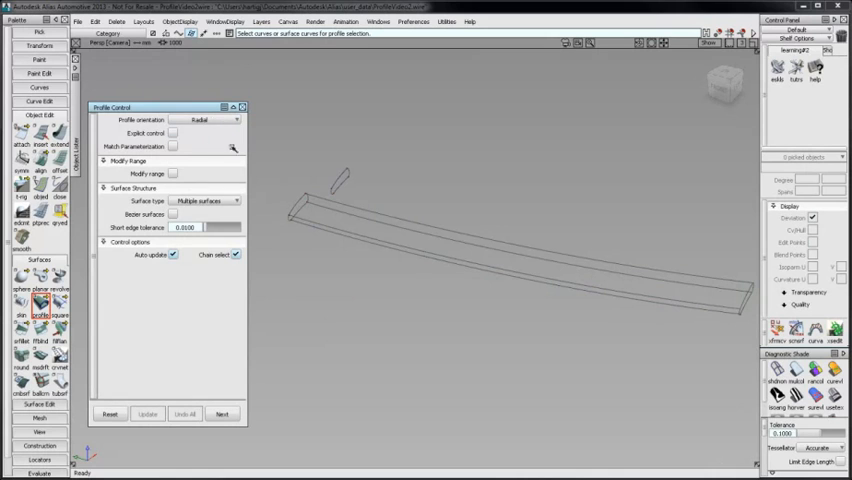
left_click(340, 180)
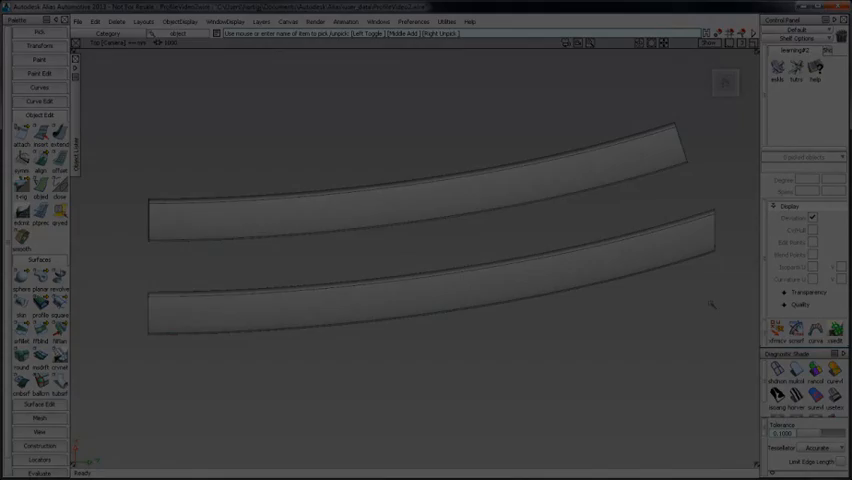
Step: Start a profile sweep for the glass molding with a different profile orientation
left_click(39, 314)
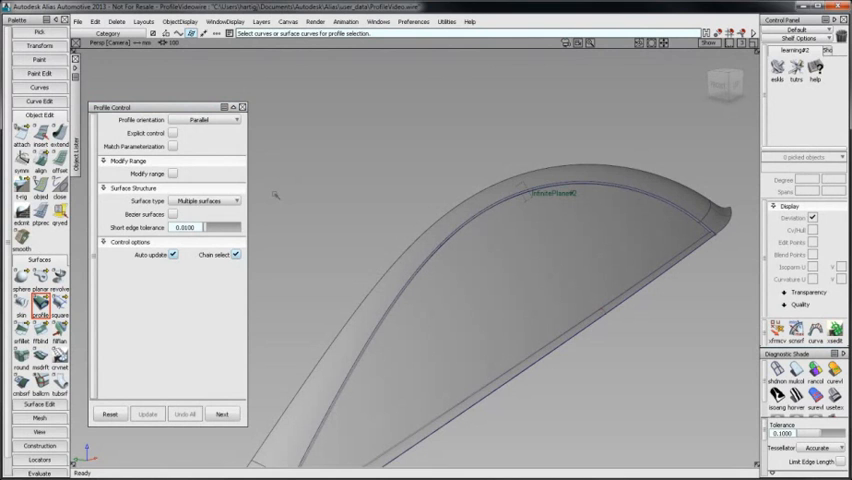
left_click(207, 119)
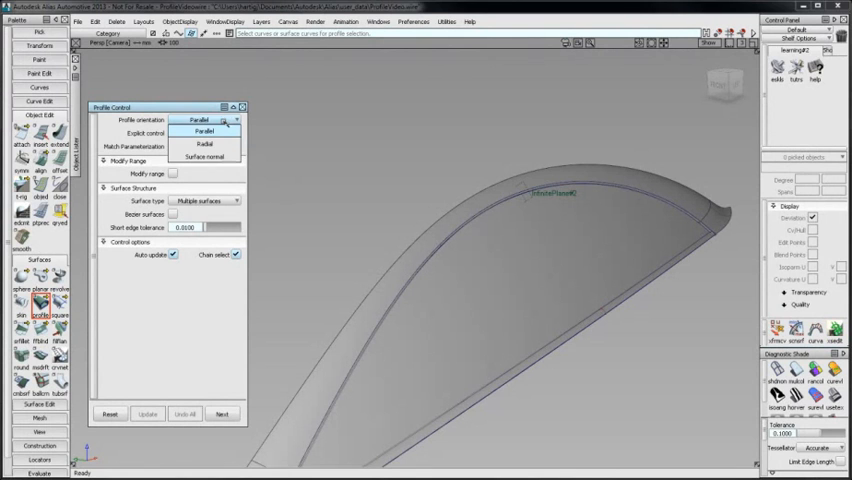
left_click(205, 157)
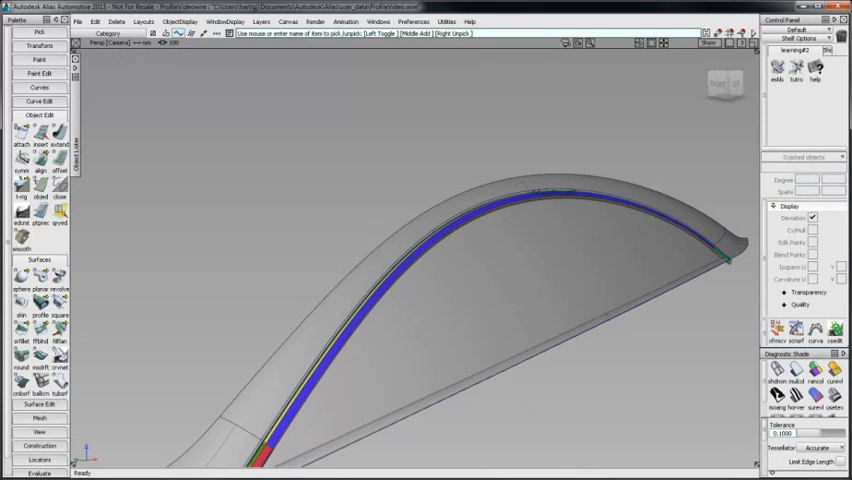
Step: Pick the glass-edge rail and enable Match Parameterization with surface-normal orientation
left_click(455, 222)
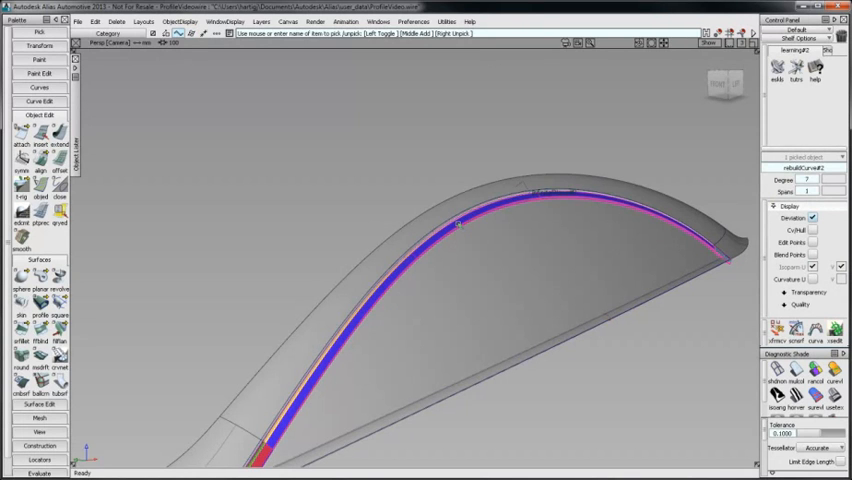
left_click(805, 191)
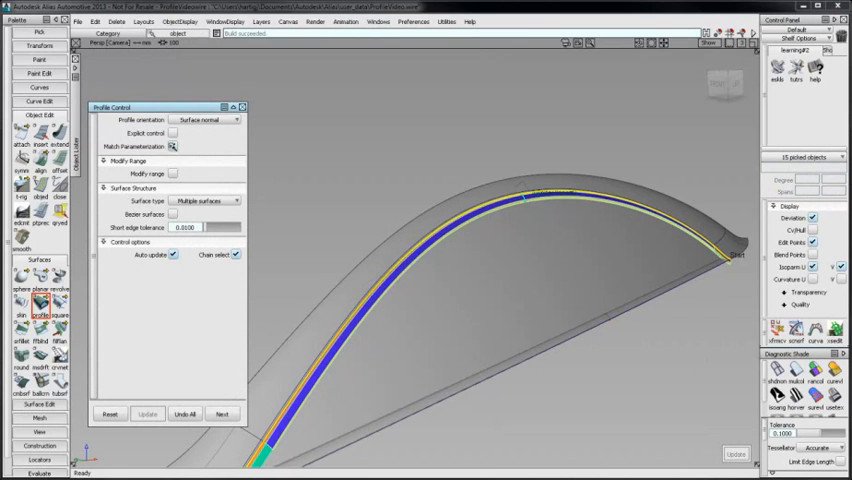
left_click(172, 146)
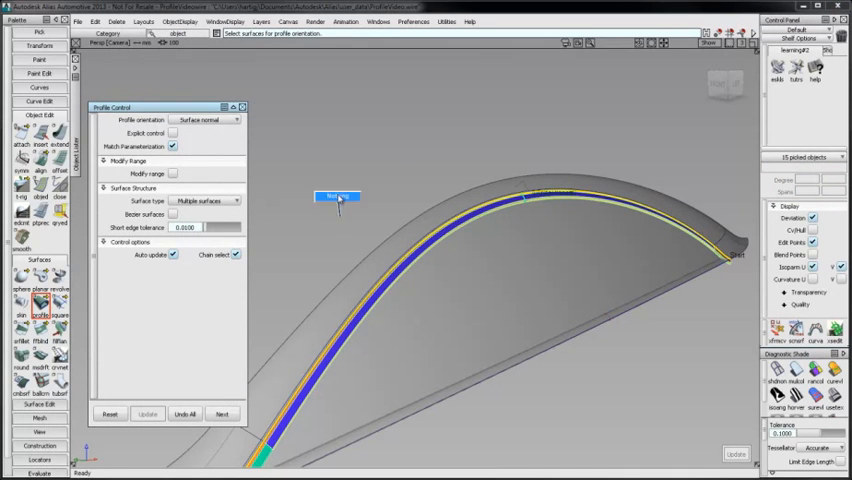